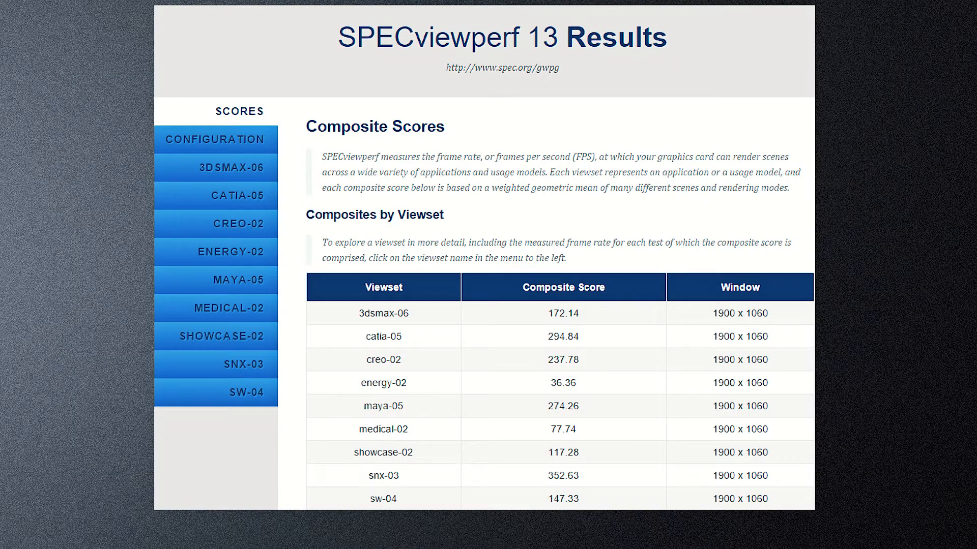
- Show the 3dsmax-06 per-test FPS results from the results report's left menu
{"action": "left_click", "coordinate": [215, 167]}
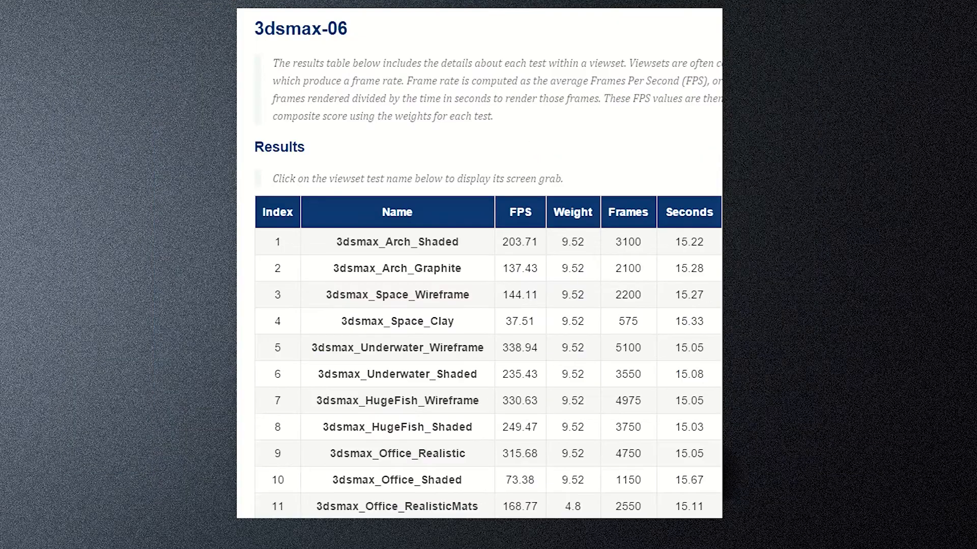